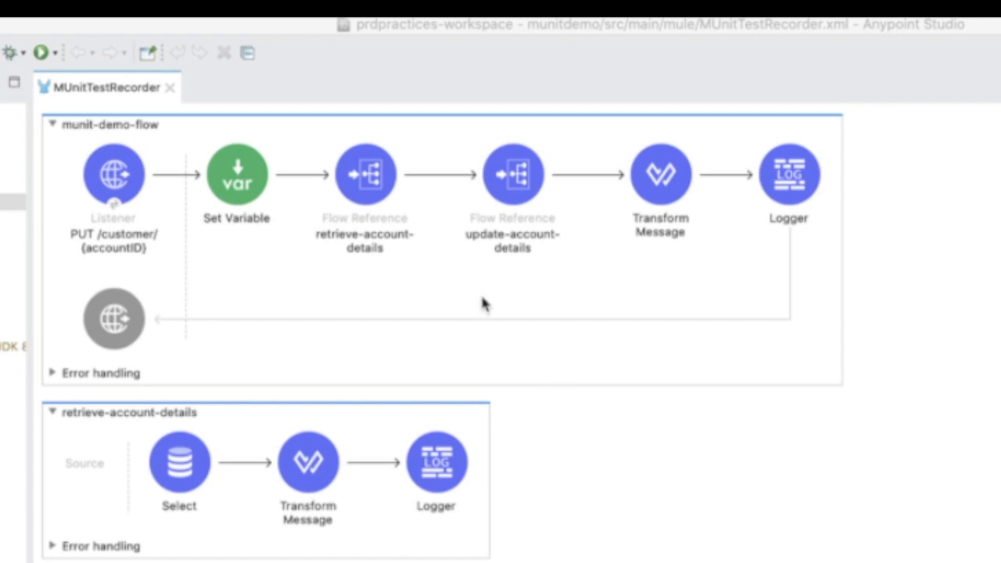
mouse_move(437, 313)
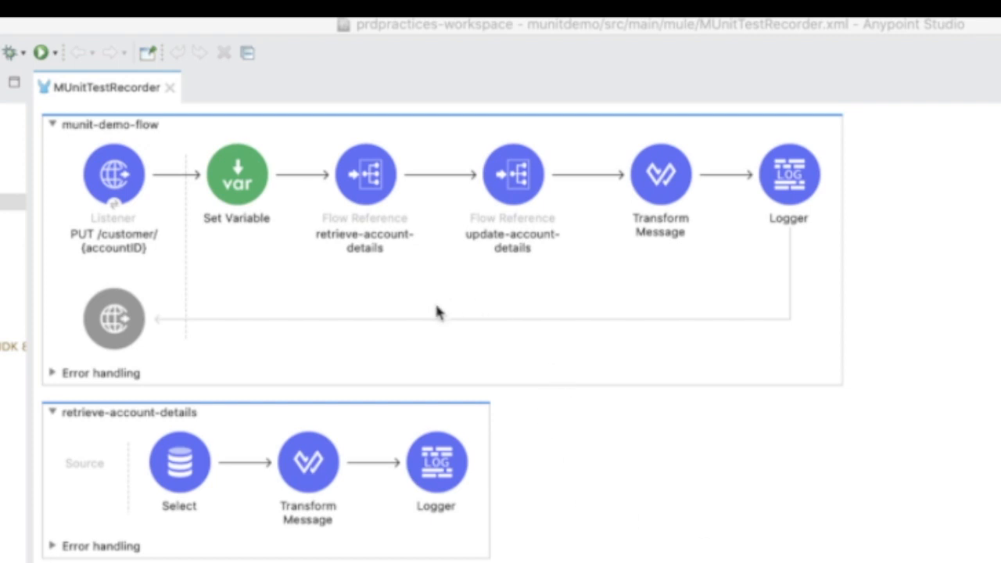
mouse_move(402, 290)
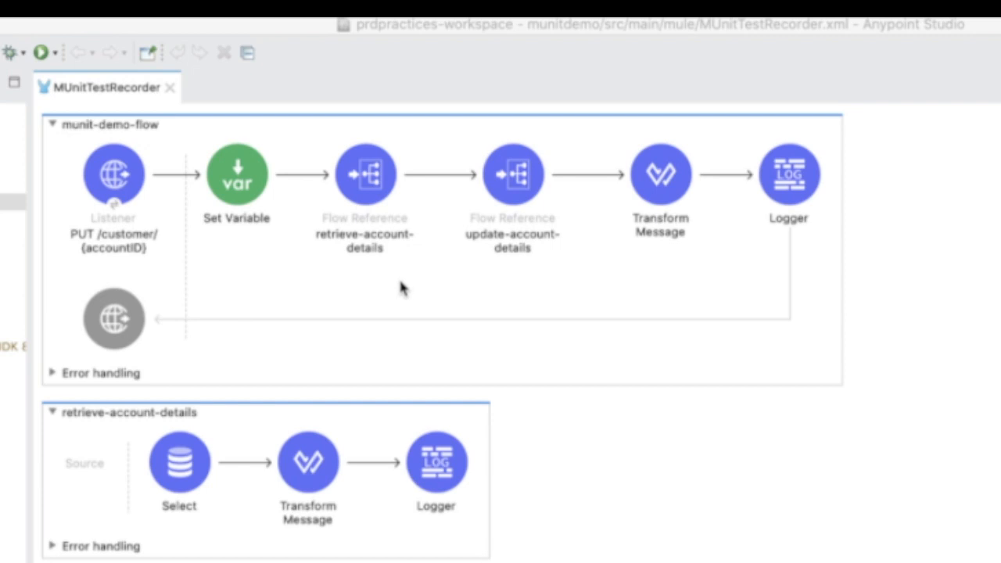
Step: Record a test of munit-demo-flow while sending PUT /customer/43 from Advanced REST client
scroll("down", 3)
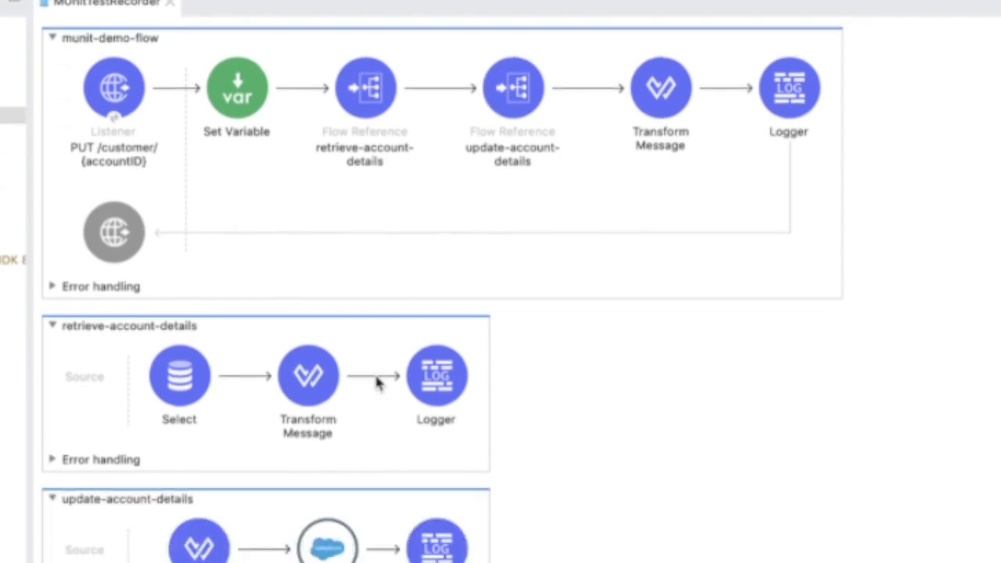
scroll("down", 3)
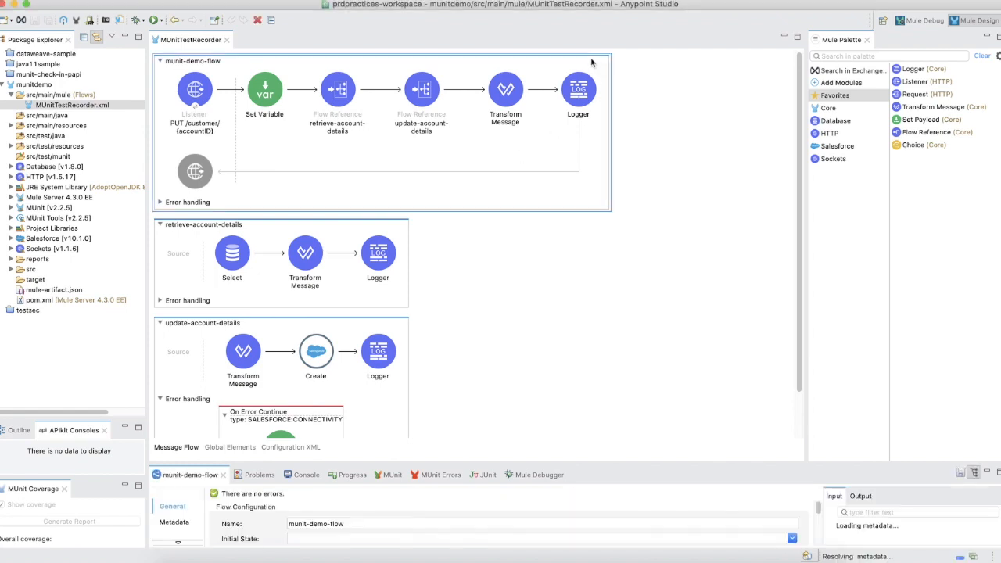
right_click(592, 63)
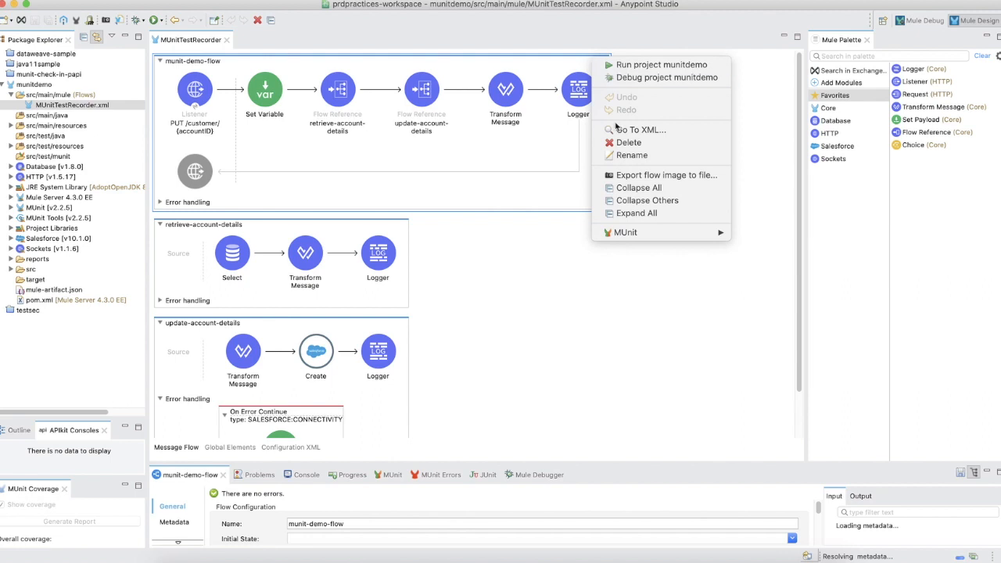
mouse_move(625, 232)
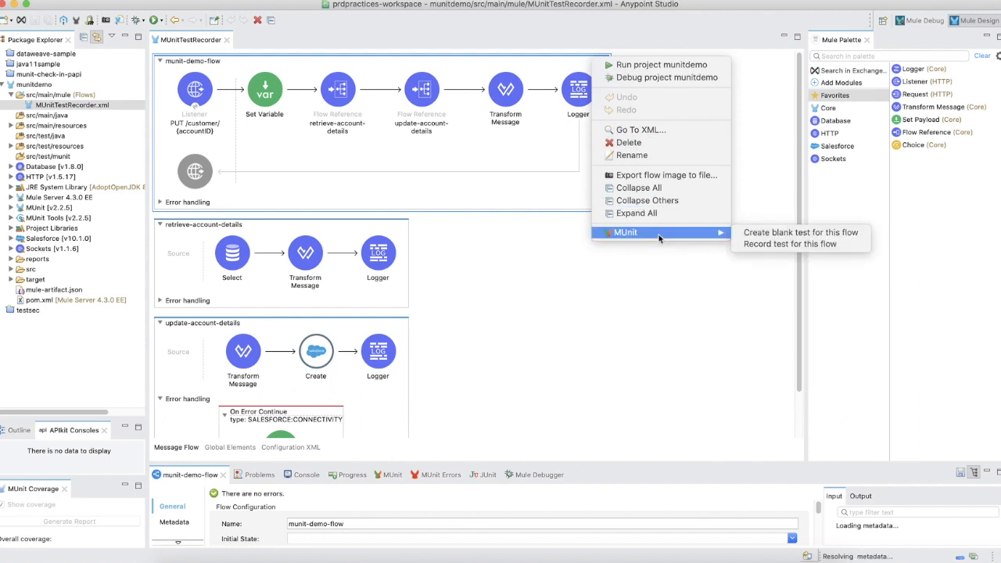
mouse_move(789, 243)
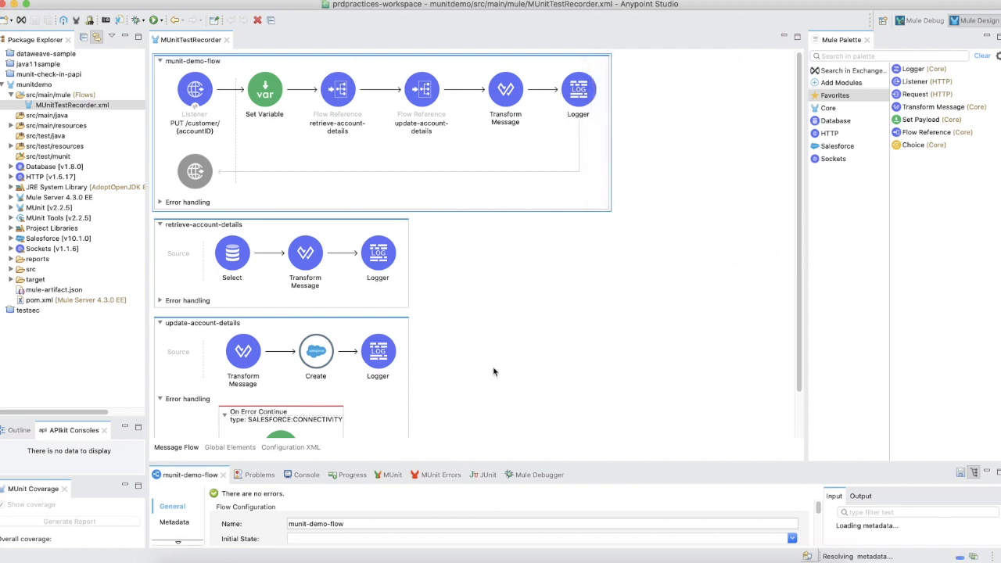
left_click(298, 475)
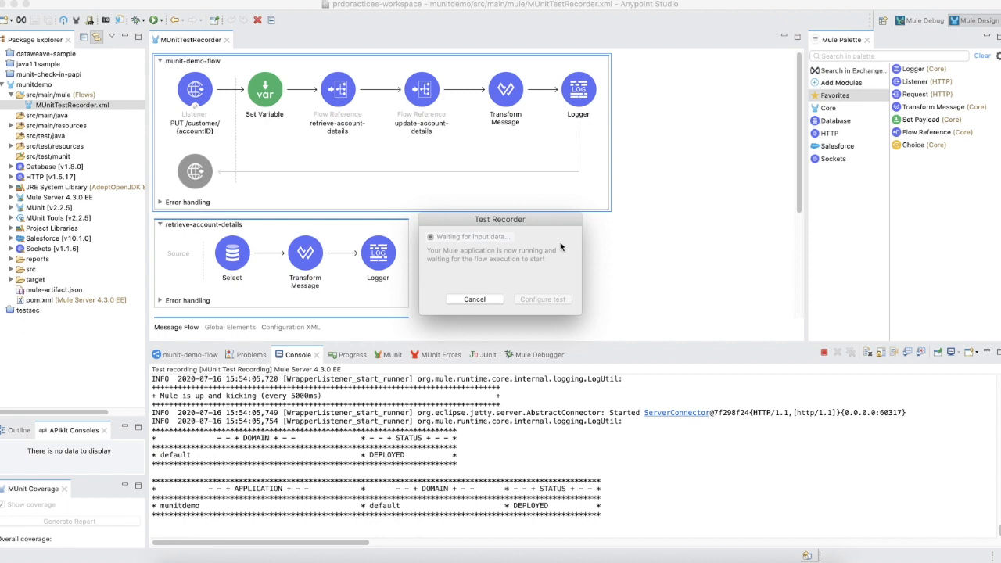
mouse_move(586, 287)
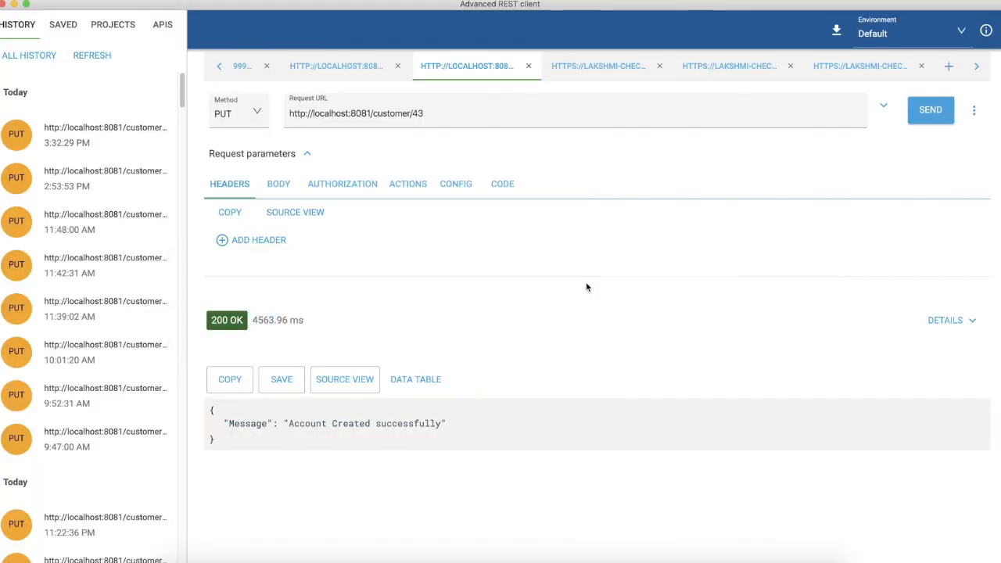
left_click(368, 113)
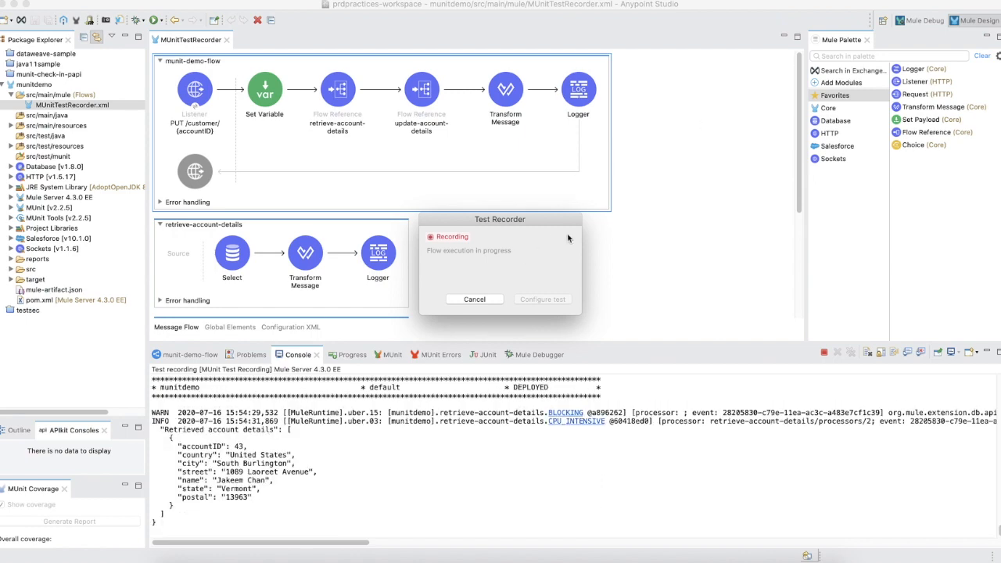
mouse_move(599, 216)
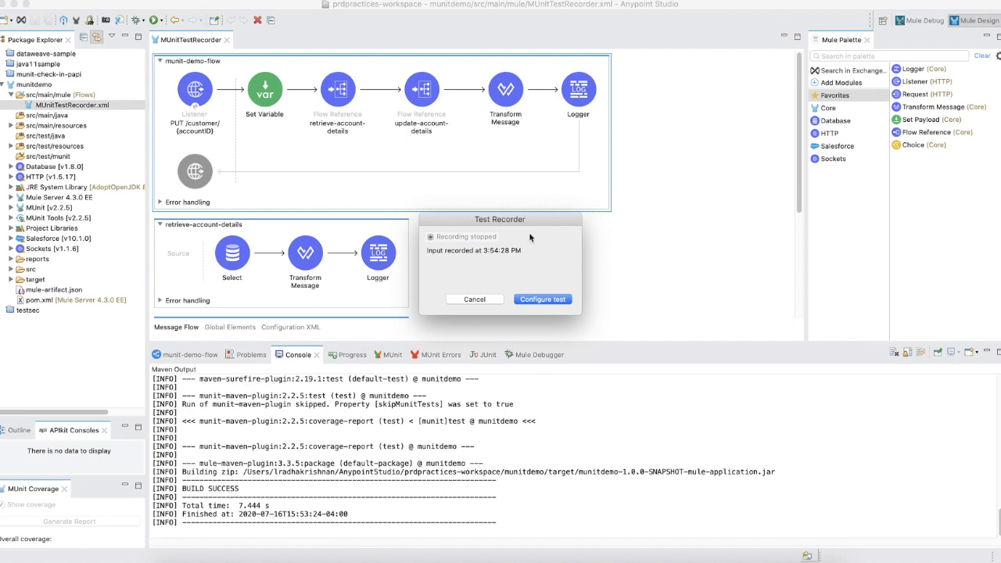
mouse_move(540, 252)
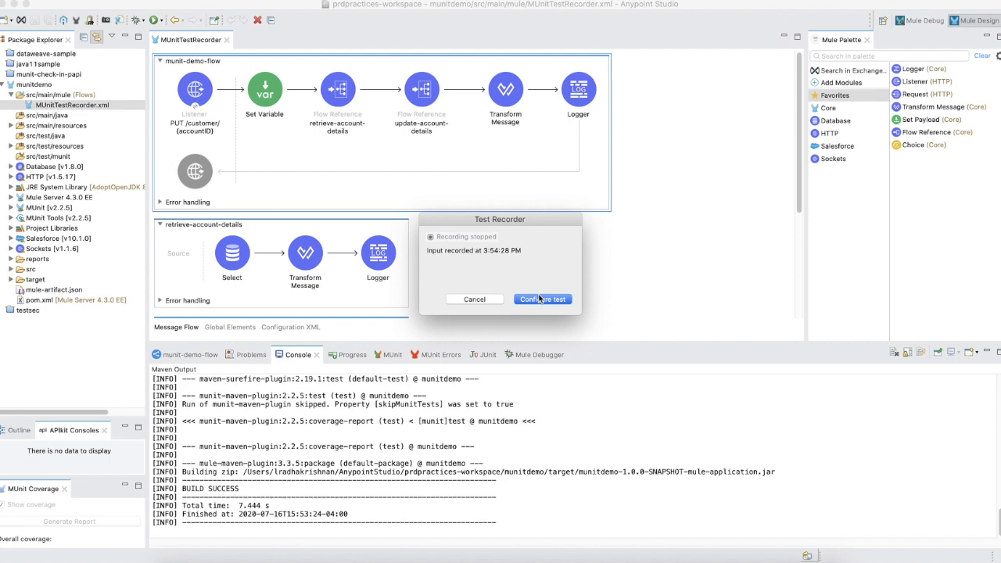
Step: Configure the recording as munit-demo-flow-test in MUnitTestRecorder-suite.xml and continue
left_click(541, 298)
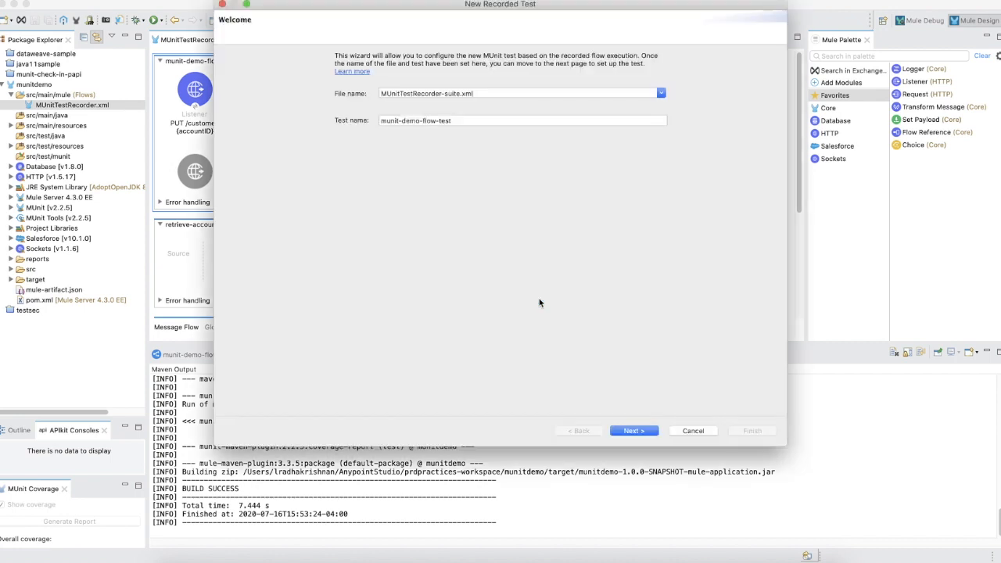
mouse_move(446, 210)
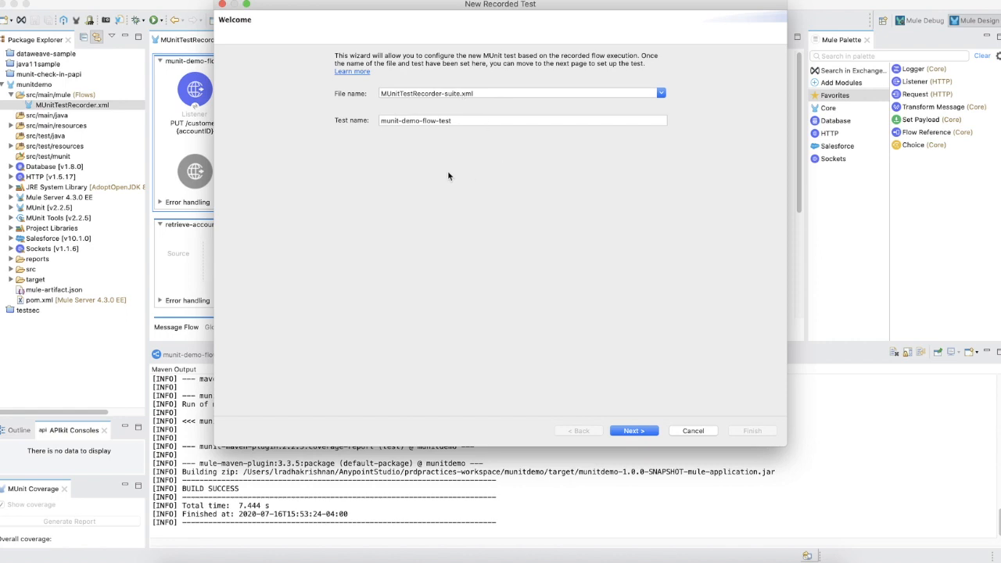
mouse_move(434, 133)
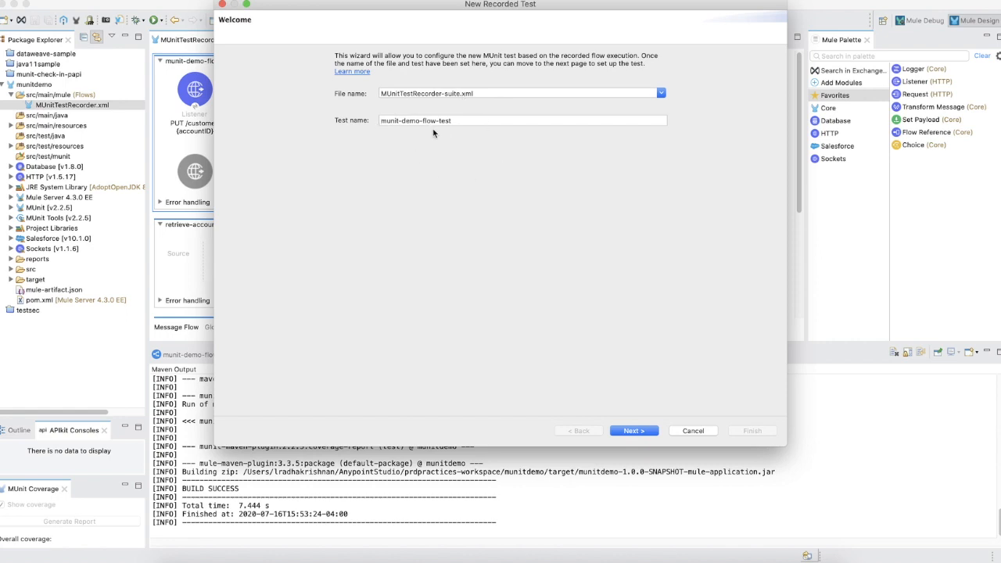
mouse_move(625, 410)
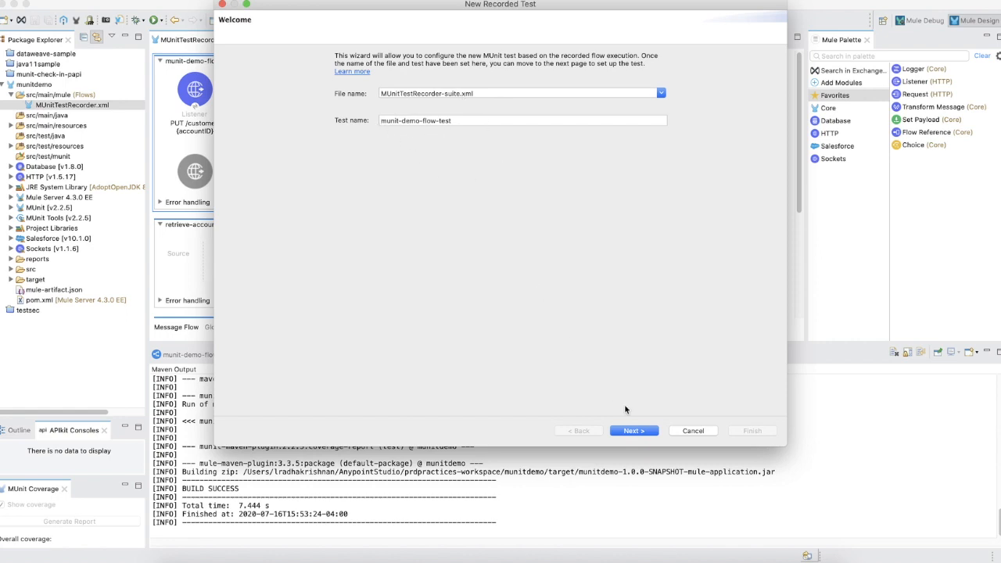
left_click(634, 430)
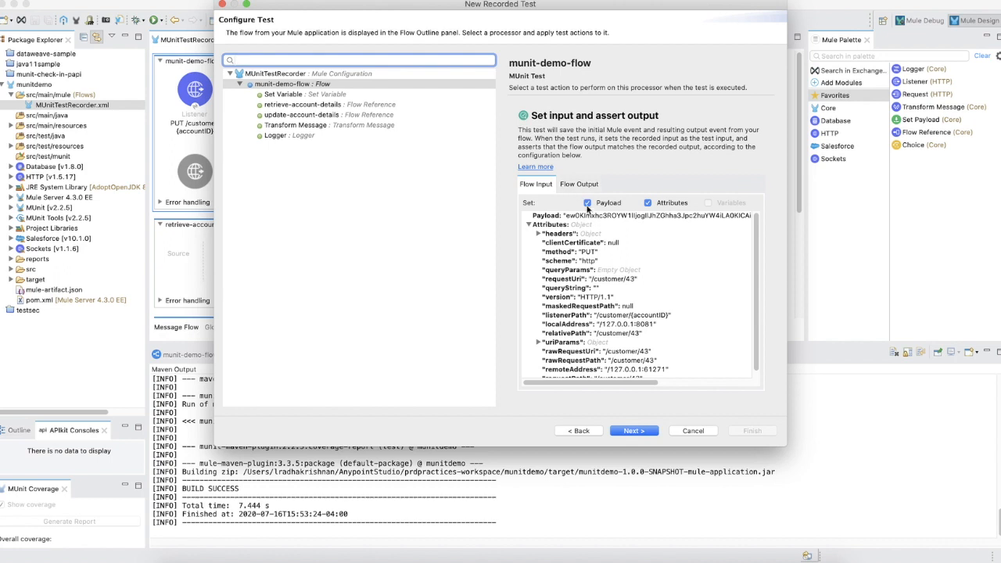
Step: Uncheck Payload under Flow Input, keeping only Attributes, and select update-account-details
left_click(587, 203)
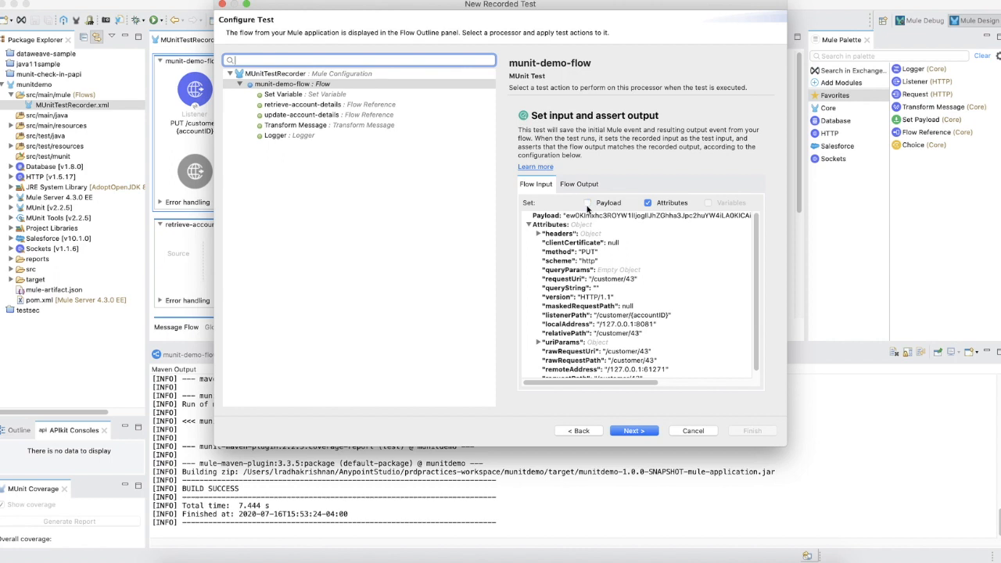
mouse_move(397, 150)
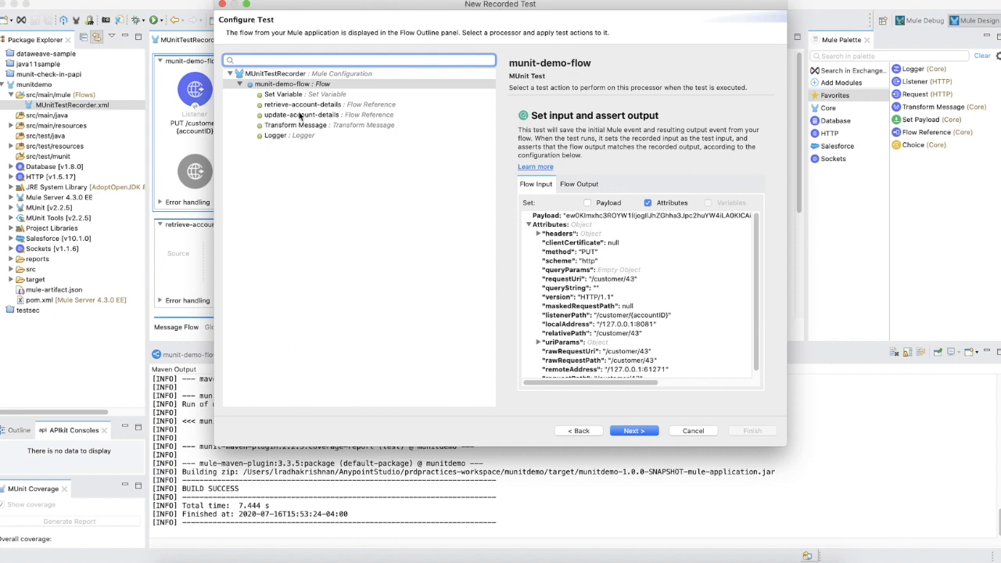
left_click(314, 115)
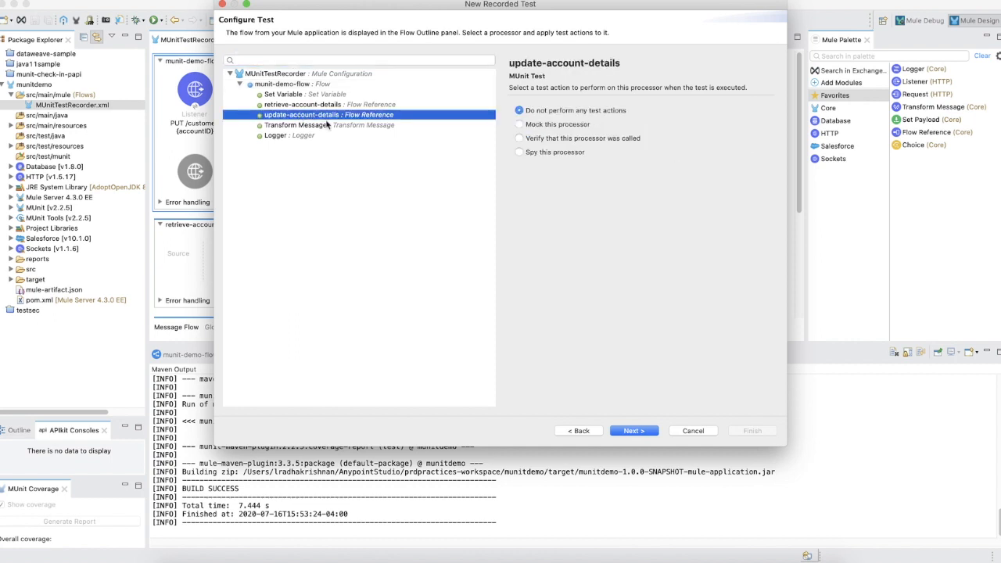
Step: Mock update-account-details, spy on Transform Message, and verify retrieve-account-details is called
left_click(519, 125)
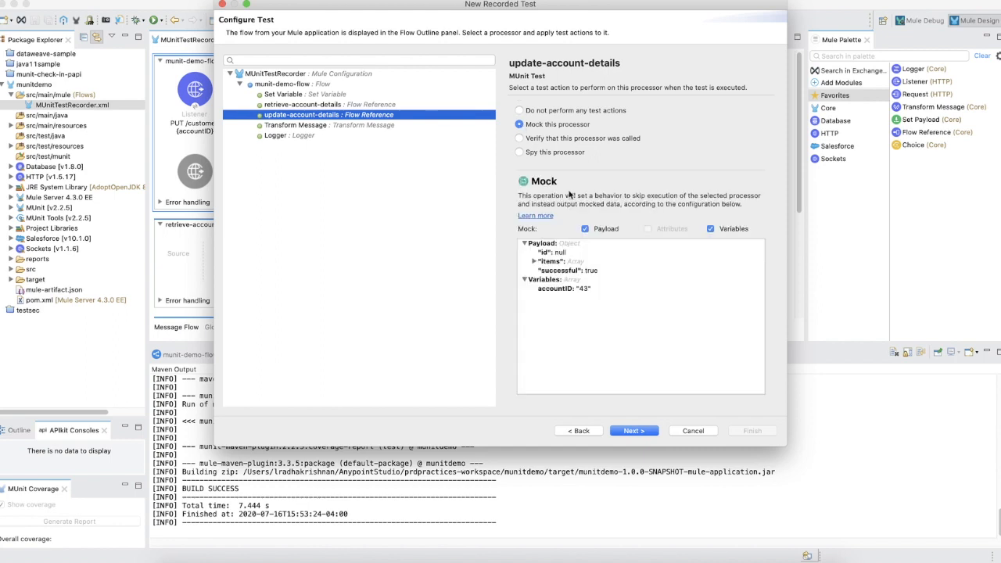
mouse_move(620, 258)
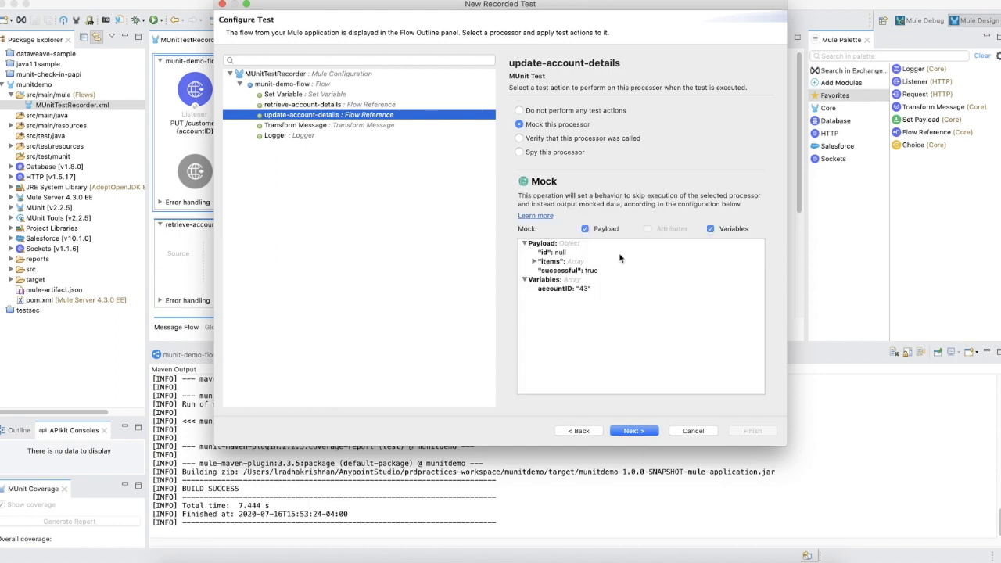
mouse_move(512, 299)
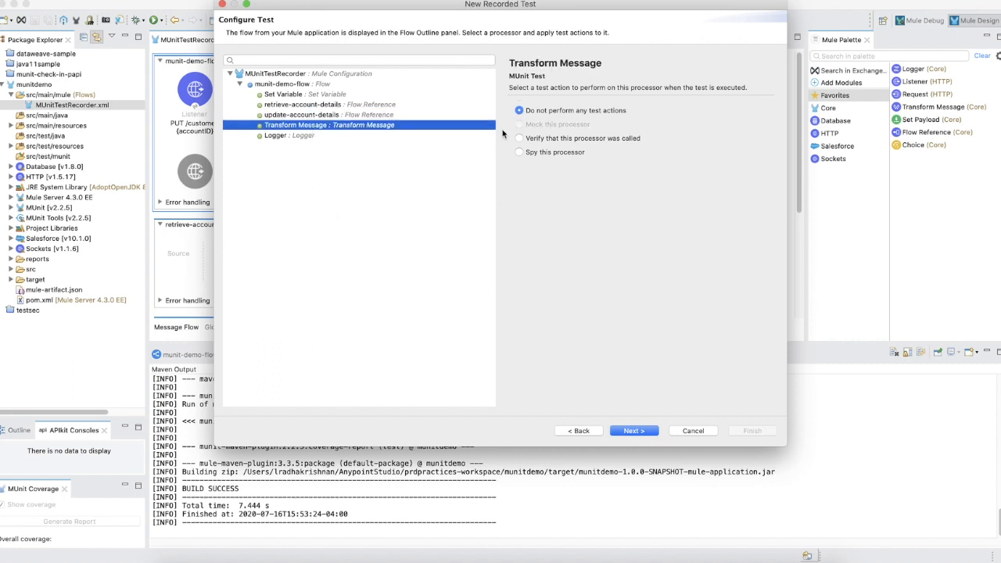
left_click(519, 152)
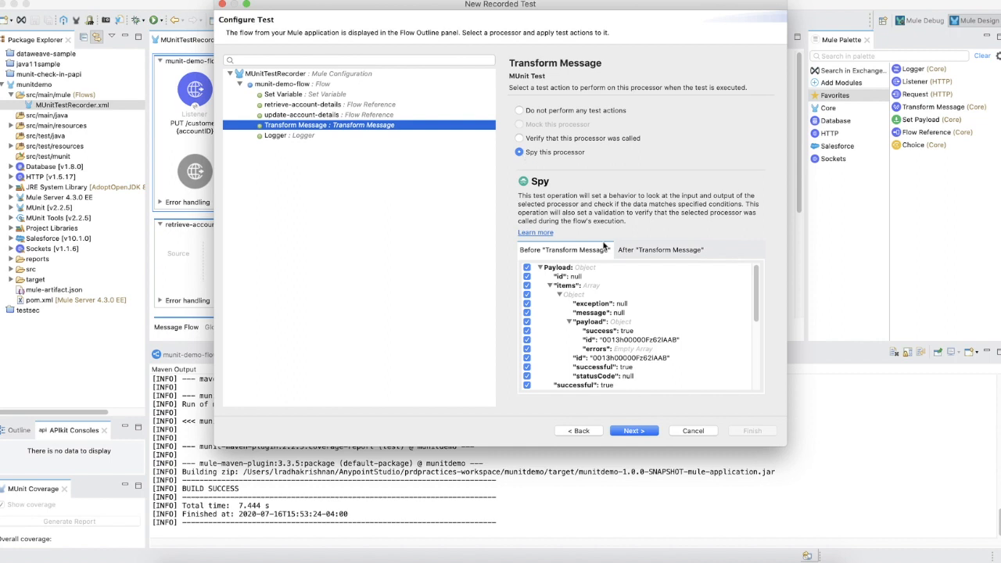
mouse_move(613, 253)
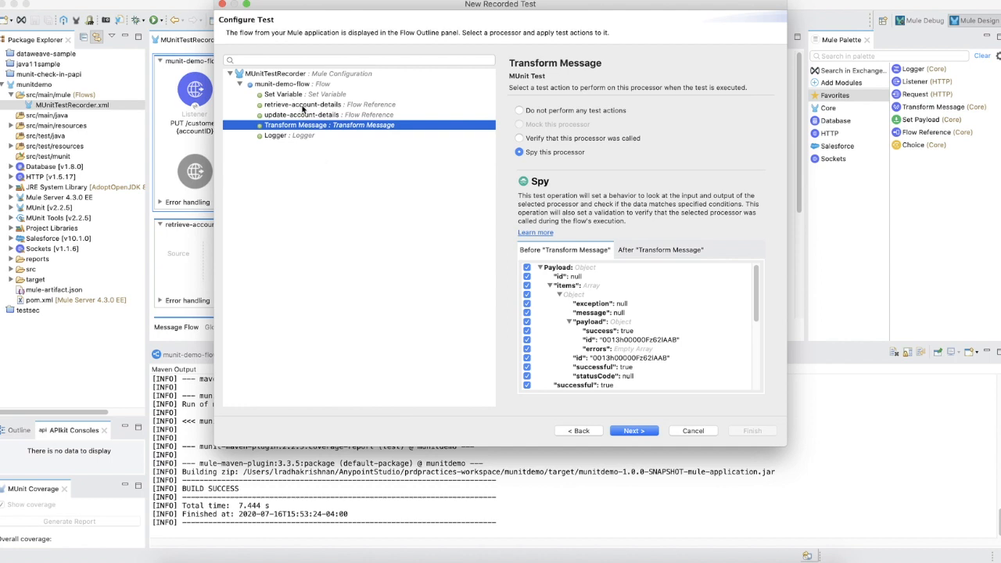
left_click(311, 104)
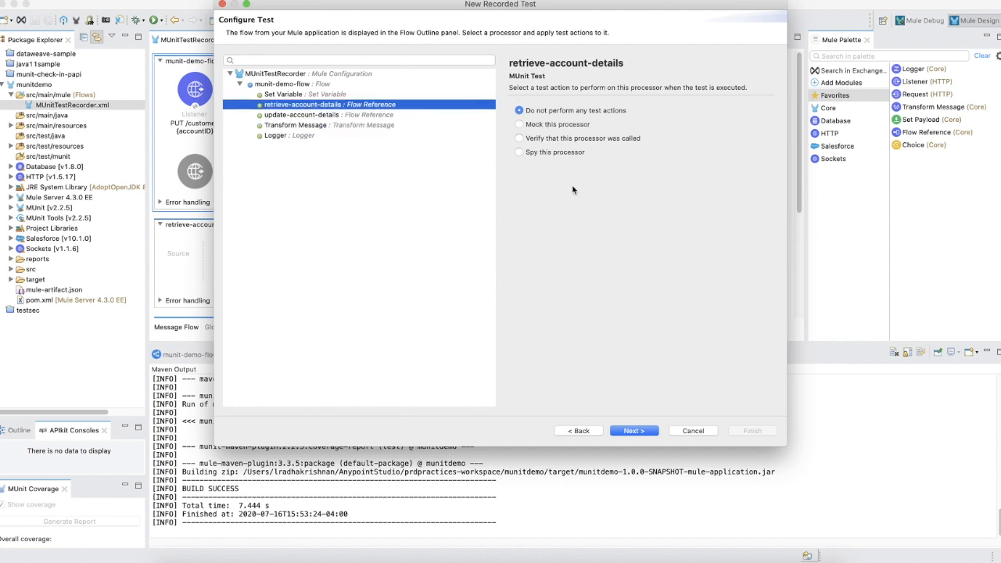
left_click(519, 137)
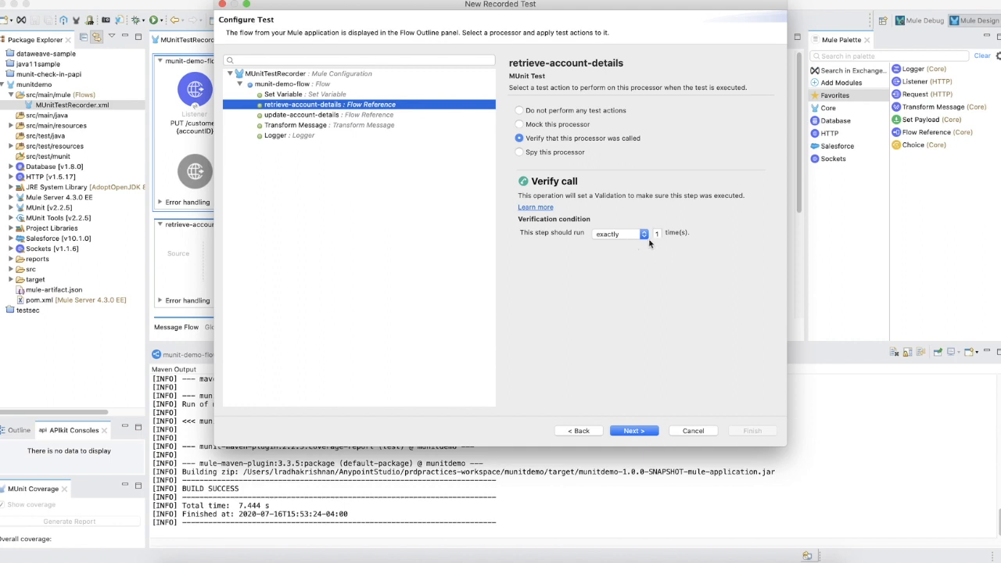
mouse_move(662, 245)
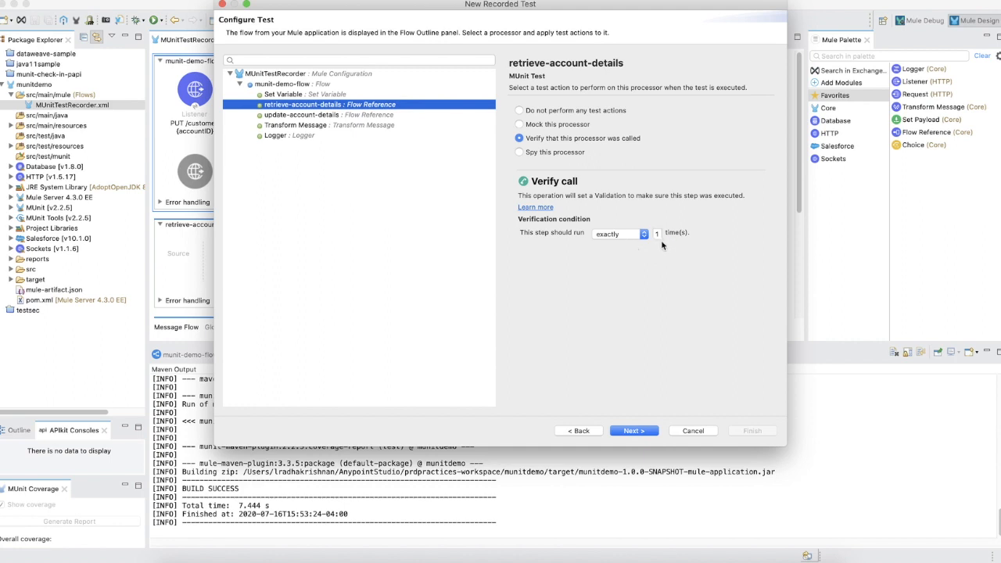
mouse_move(657, 236)
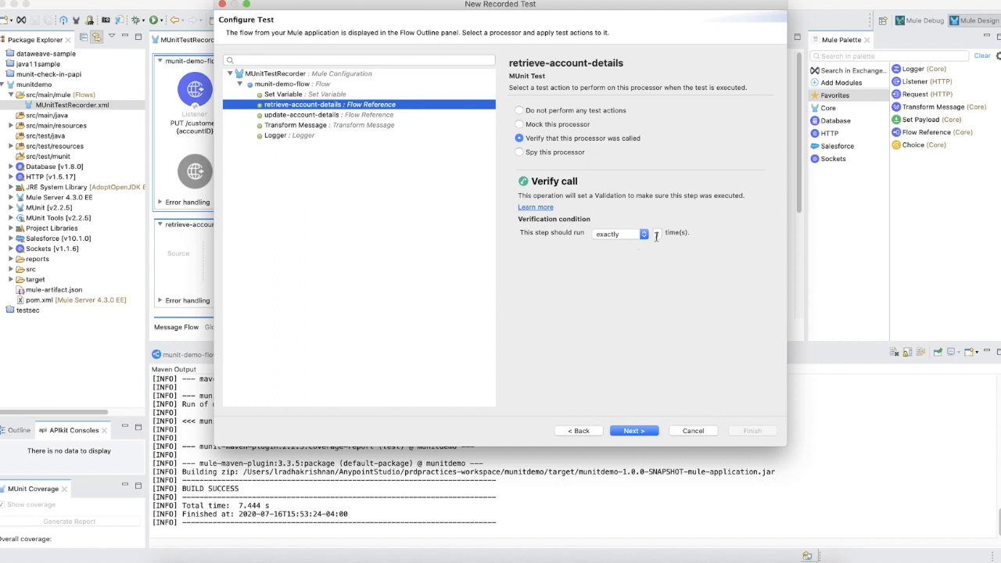
Step: Advance the New Recorded Test wizard to its Test Summary page
left_click(633, 430)
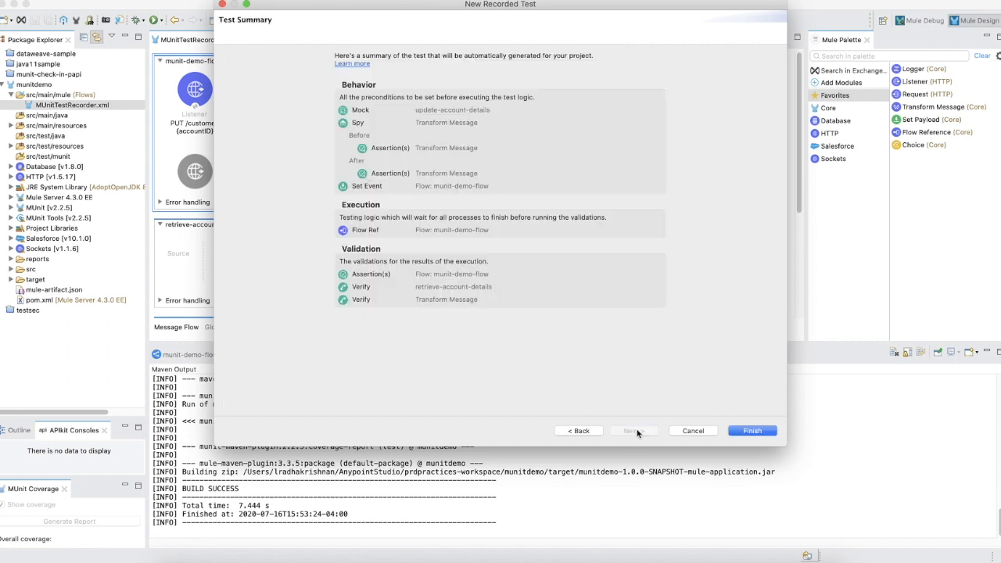
mouse_move(440, 190)
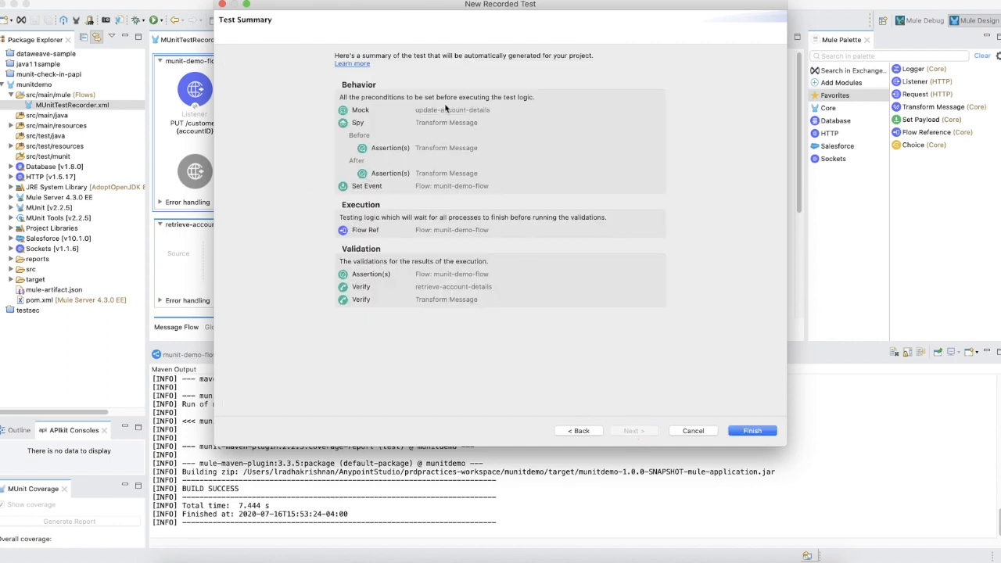
mouse_move(370, 101)
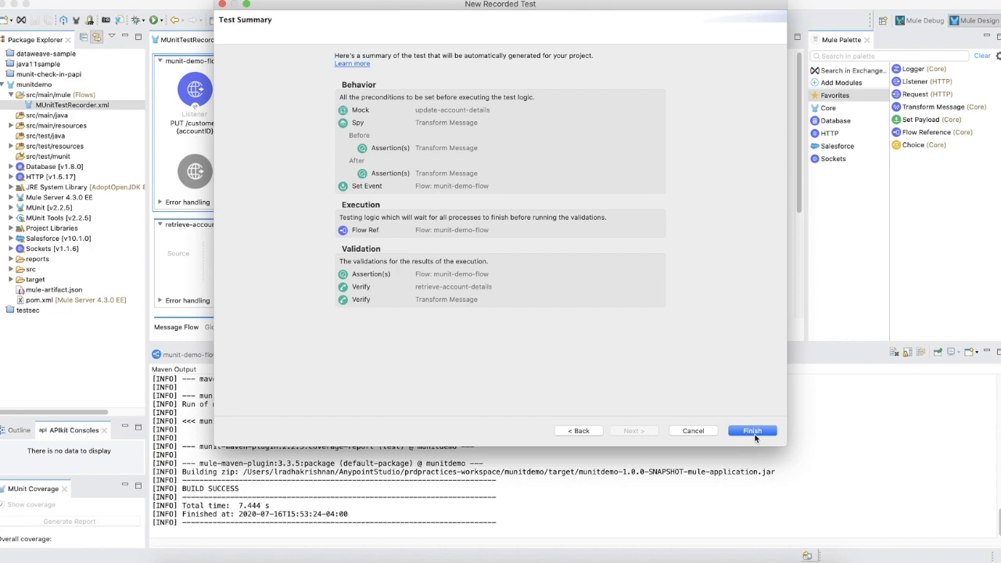
Step: Finish the wizard and inspect Set Input's attributes in set-event_attributes.dwl
left_click(751, 431)
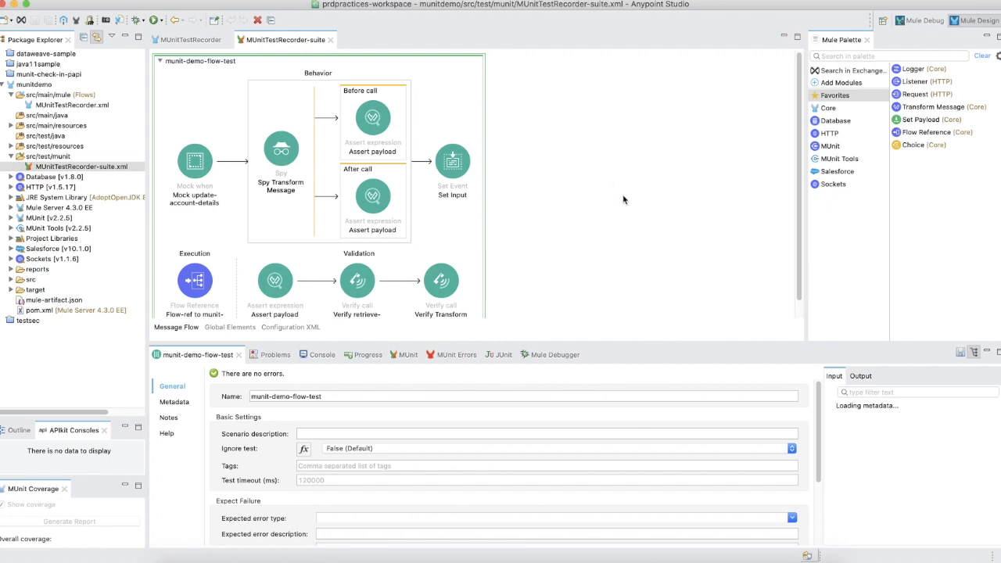
left_click(452, 162)
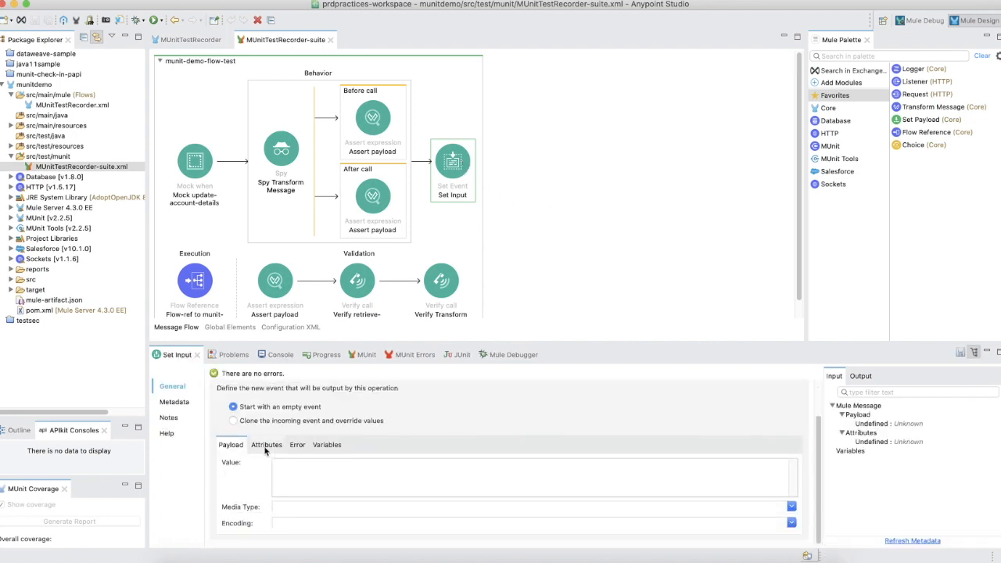
left_click(265, 444)
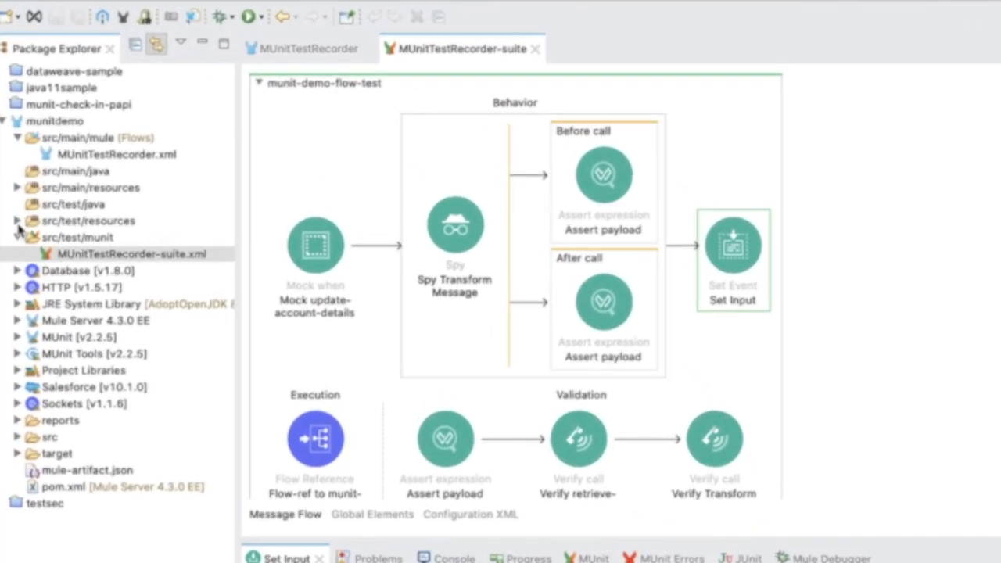
left_click(18, 220)
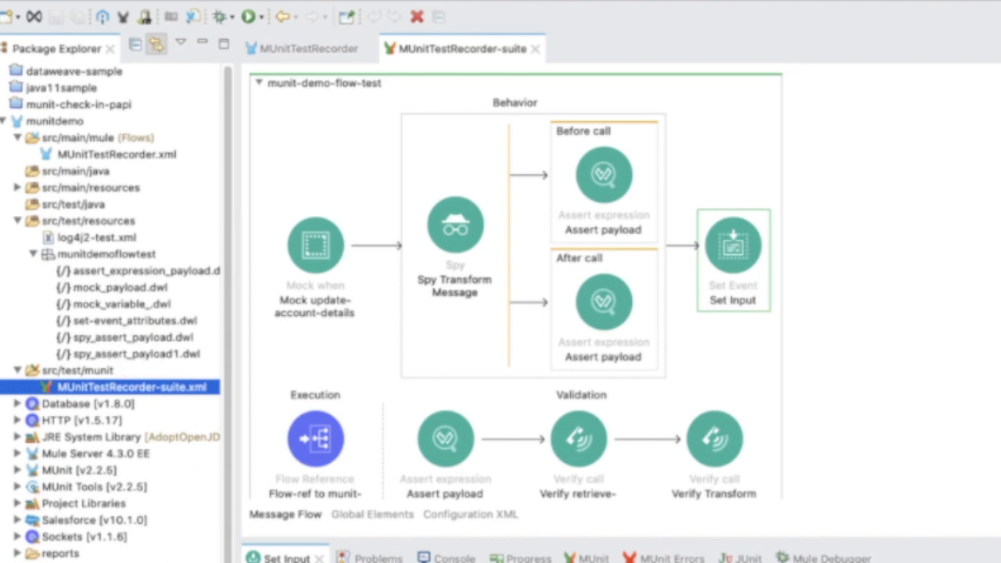
left_click(132, 321)
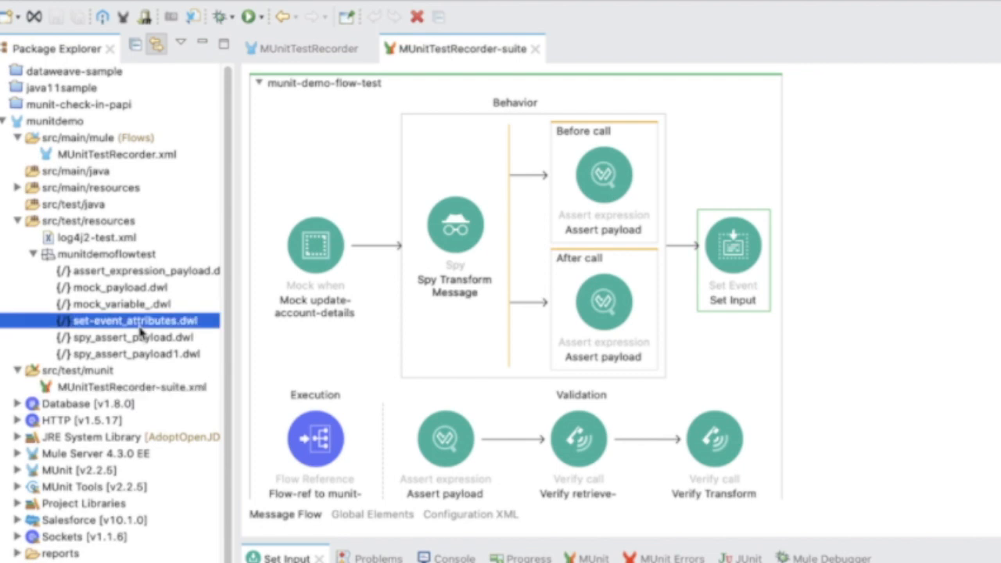
double_click(133, 321)
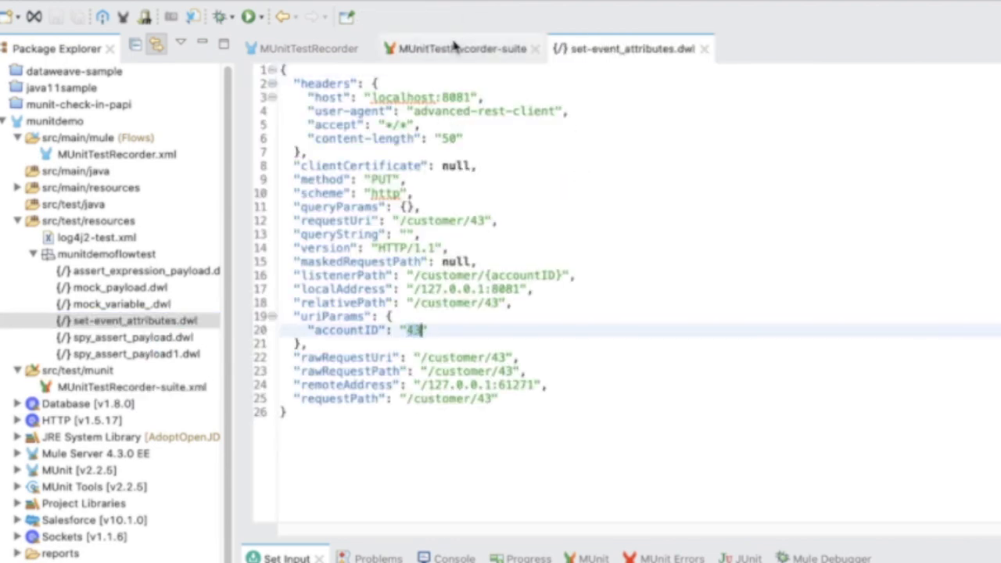
left_click(461, 49)
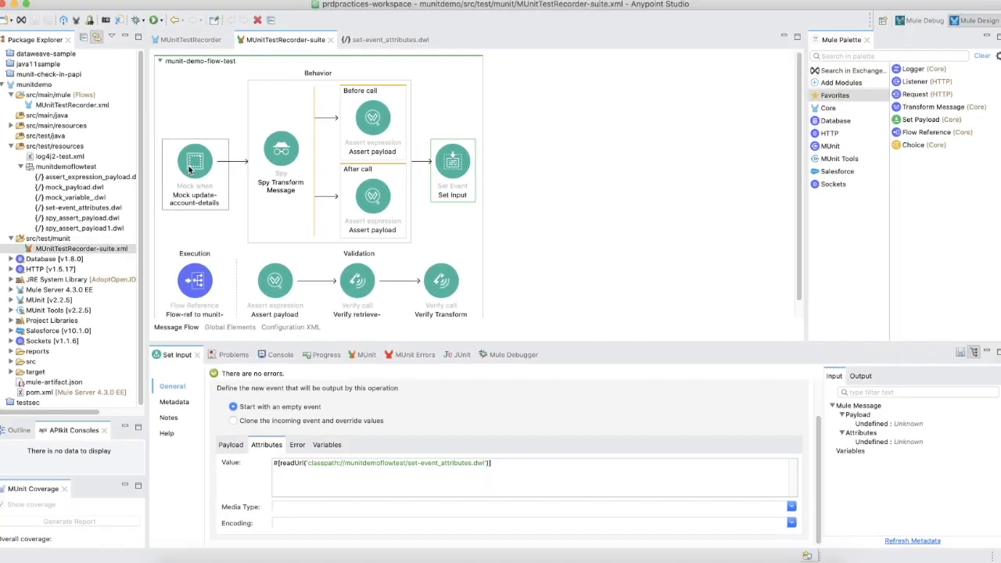
Step: Inspect the update-account-details mock and its mock_payload.dwl account-update JSON
left_click(194, 161)
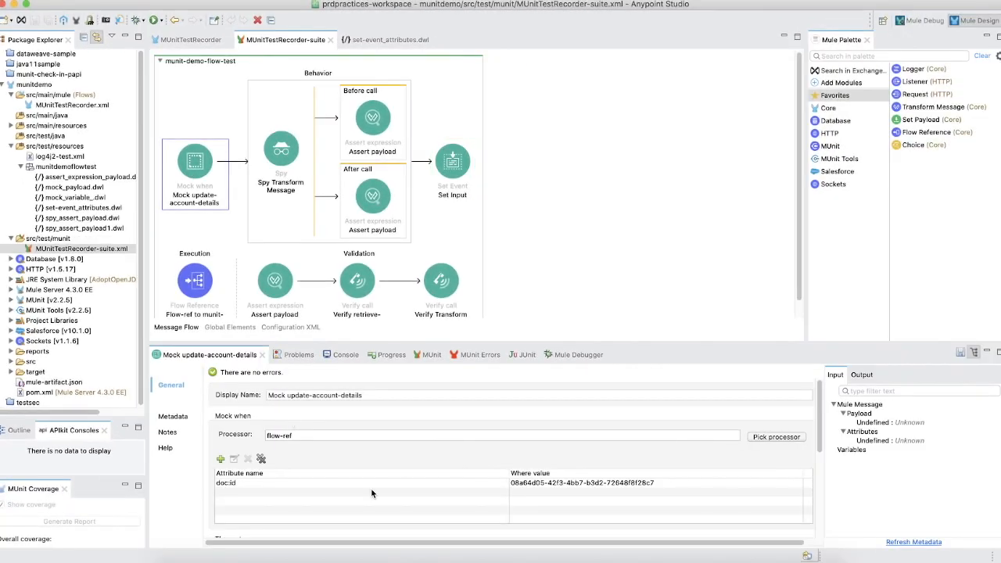
mouse_move(365, 474)
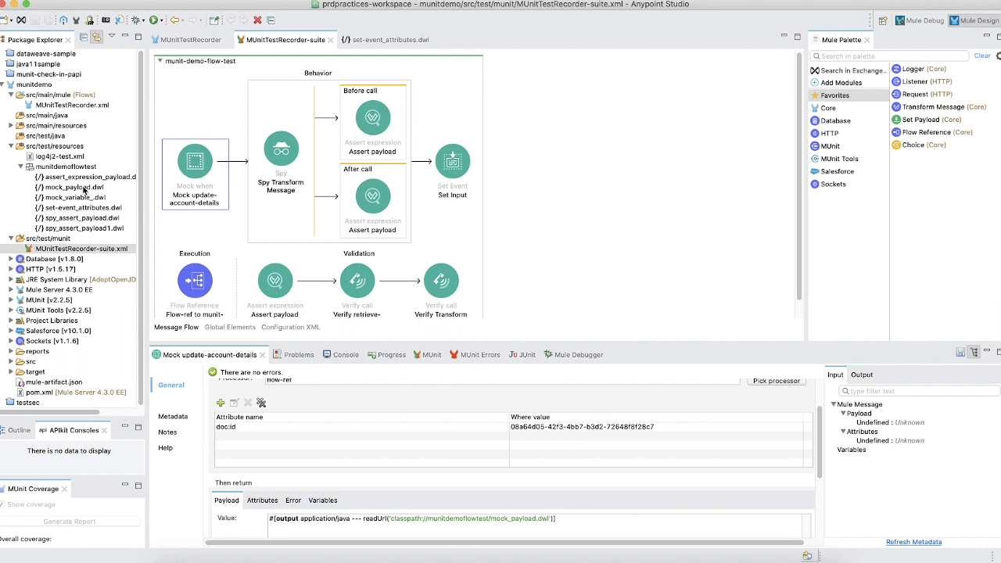
double_click(73, 187)
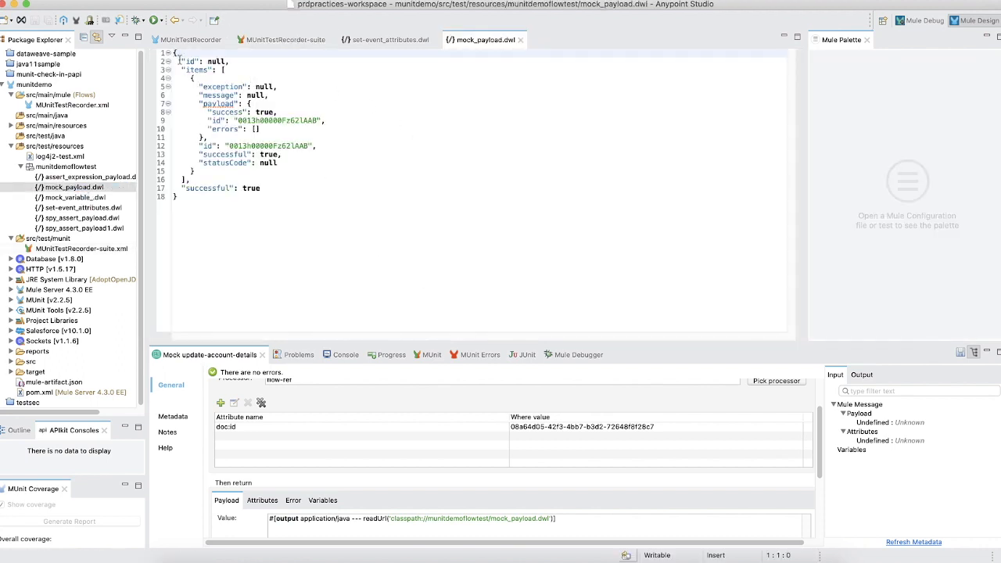
key("cmd+a")
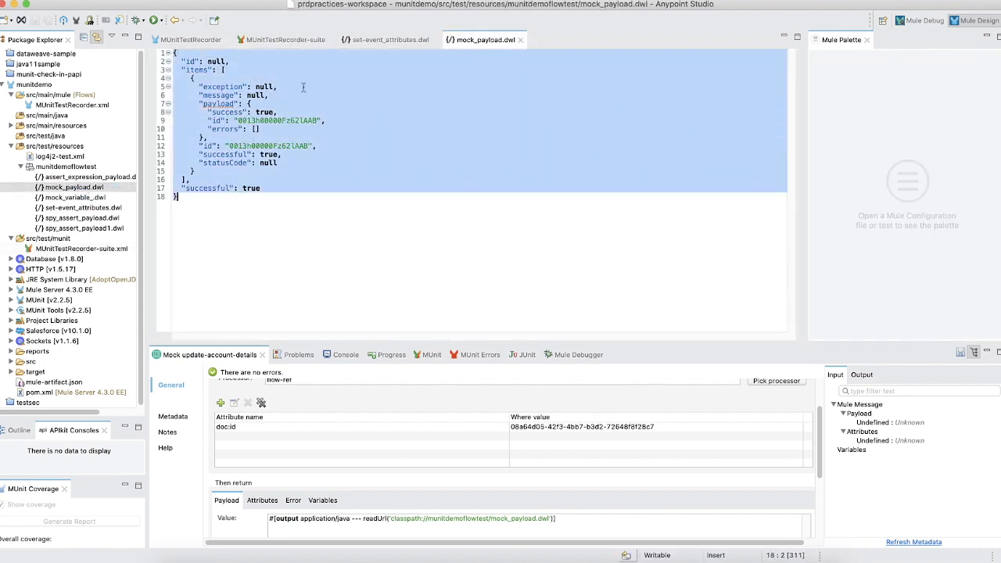
left_click(285, 40)
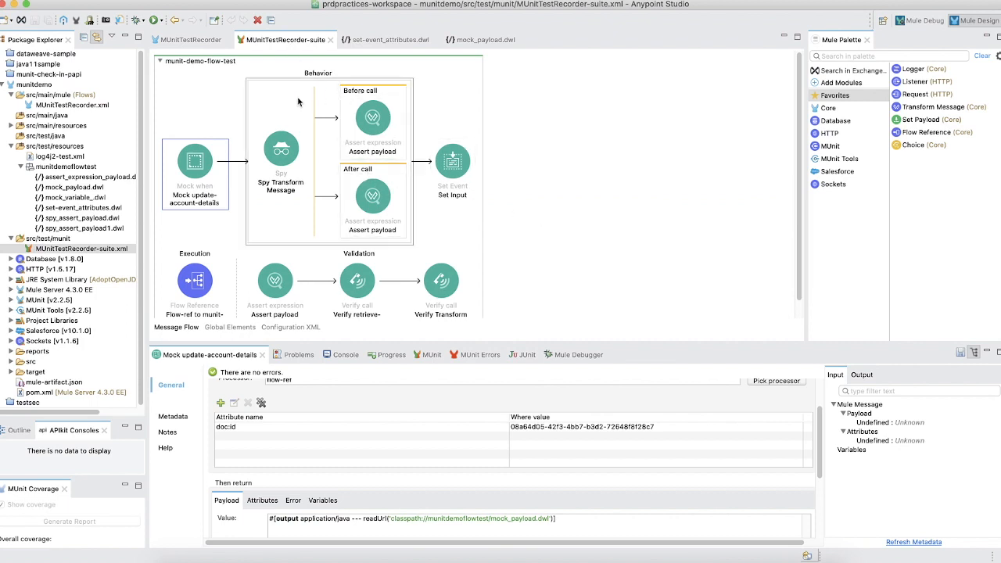
Step: Review spy_assert_payload.dwl and spy_assert_payload1.dwl, then the retrieve-account-details verify settings
left_click(280, 149)
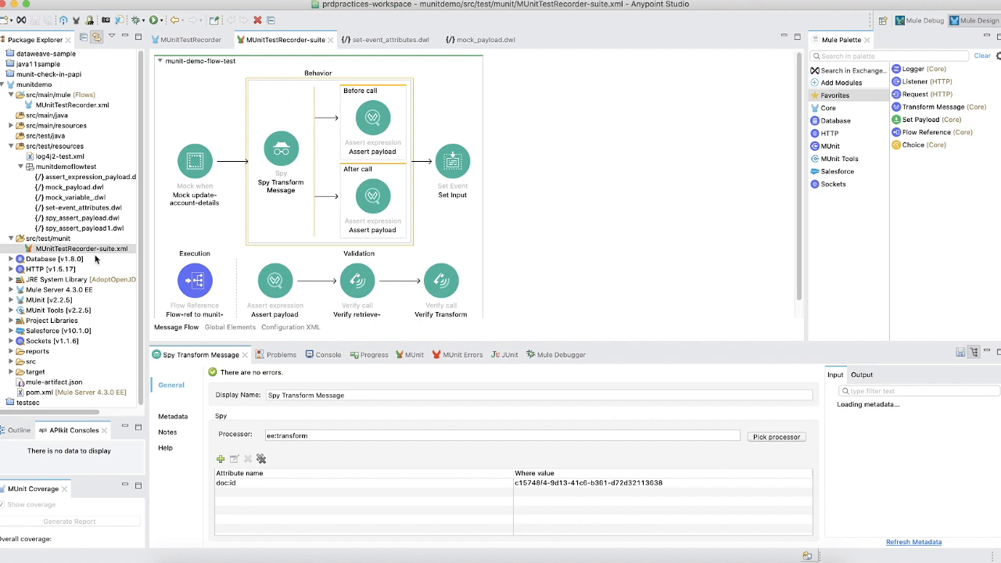
double_click(80, 217)
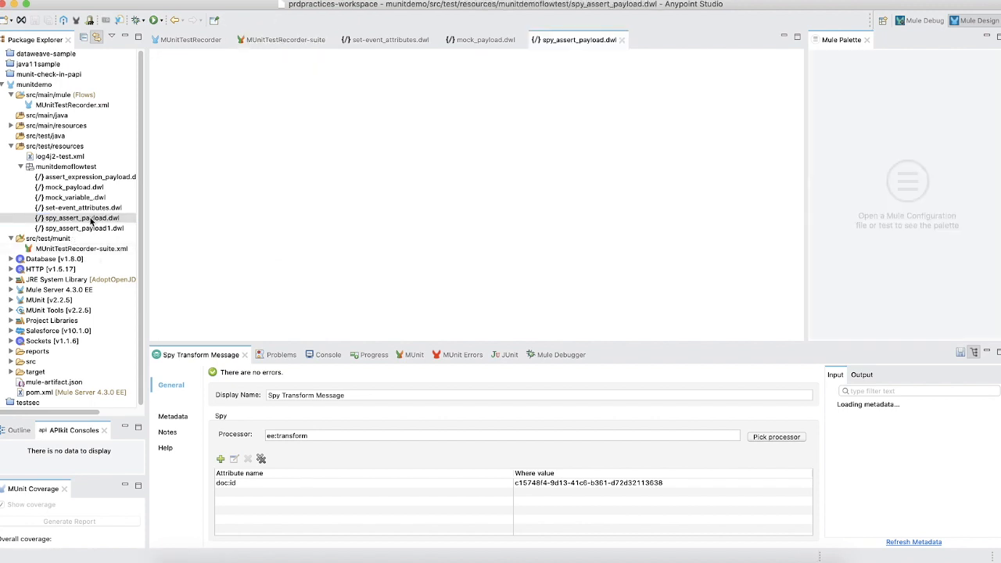
double_click(82, 227)
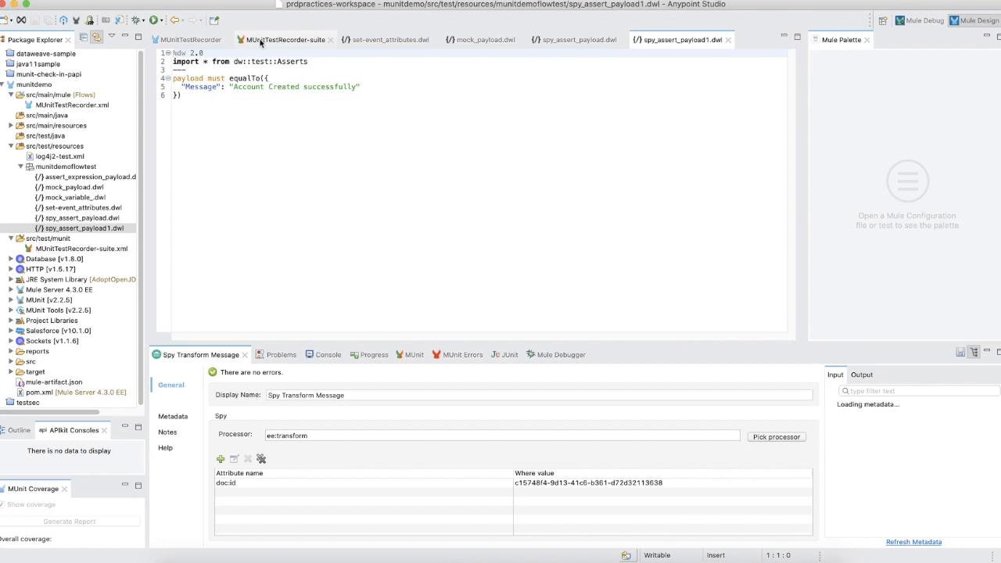
left_click(286, 39)
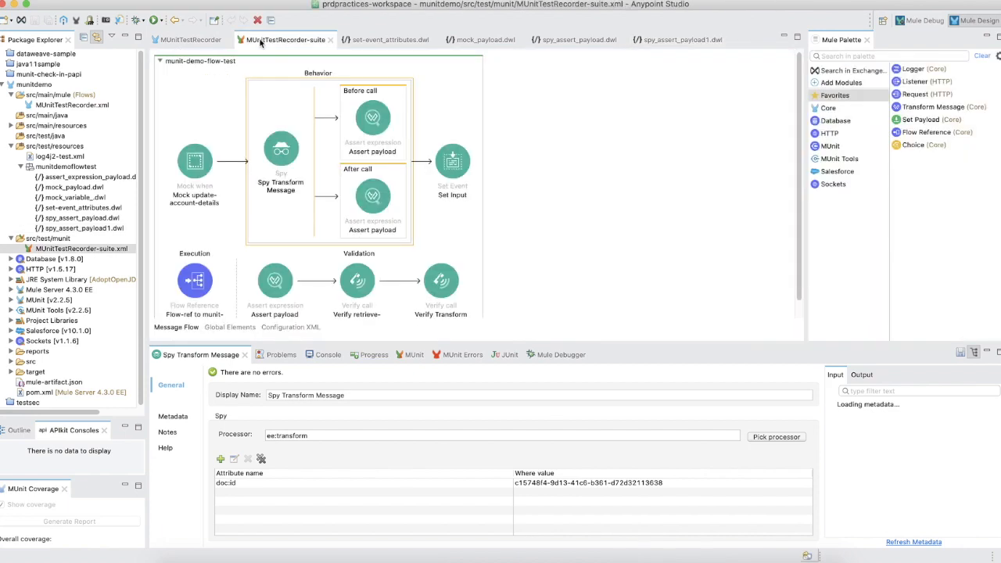
scroll("down", 3)
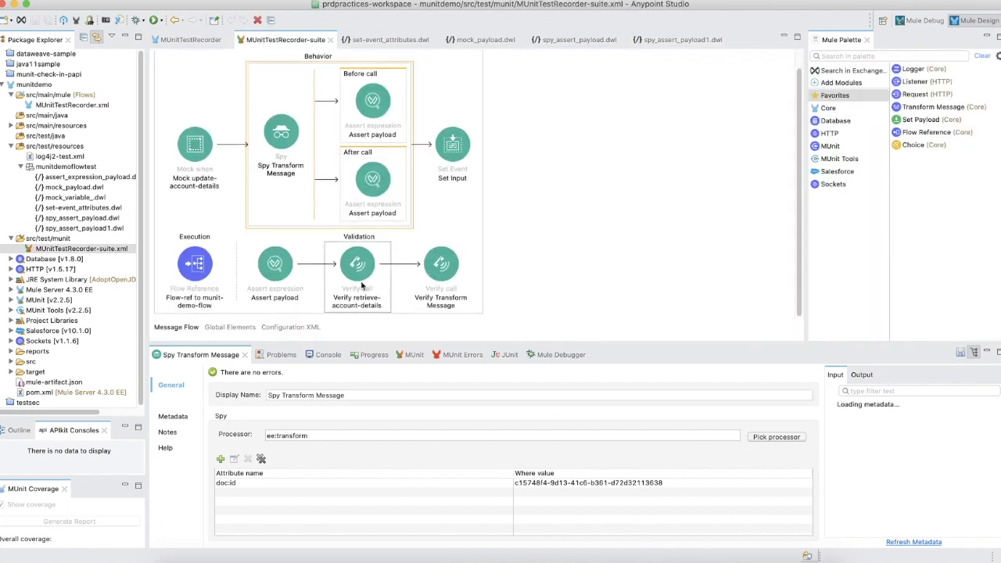
mouse_move(331, 286)
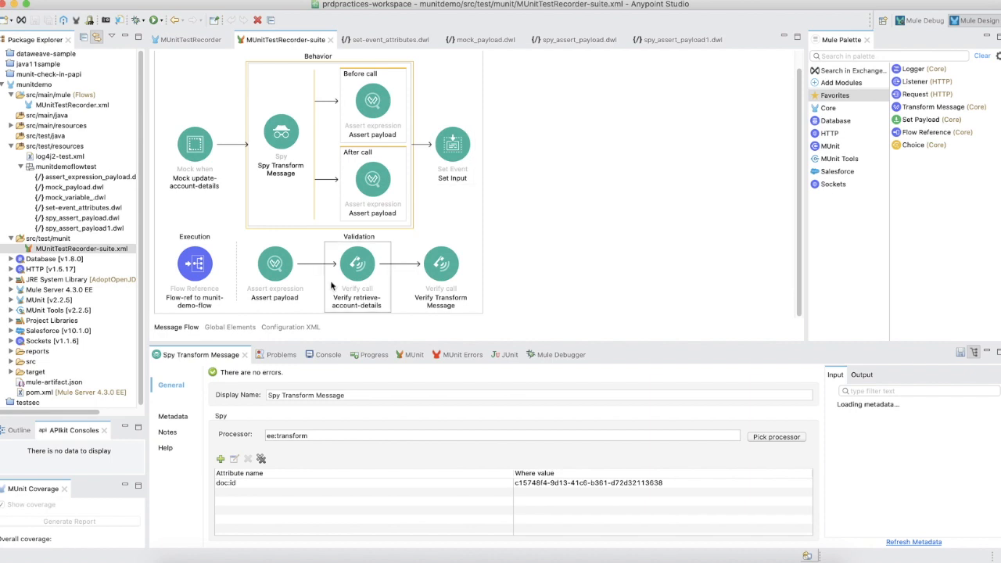
left_click(357, 262)
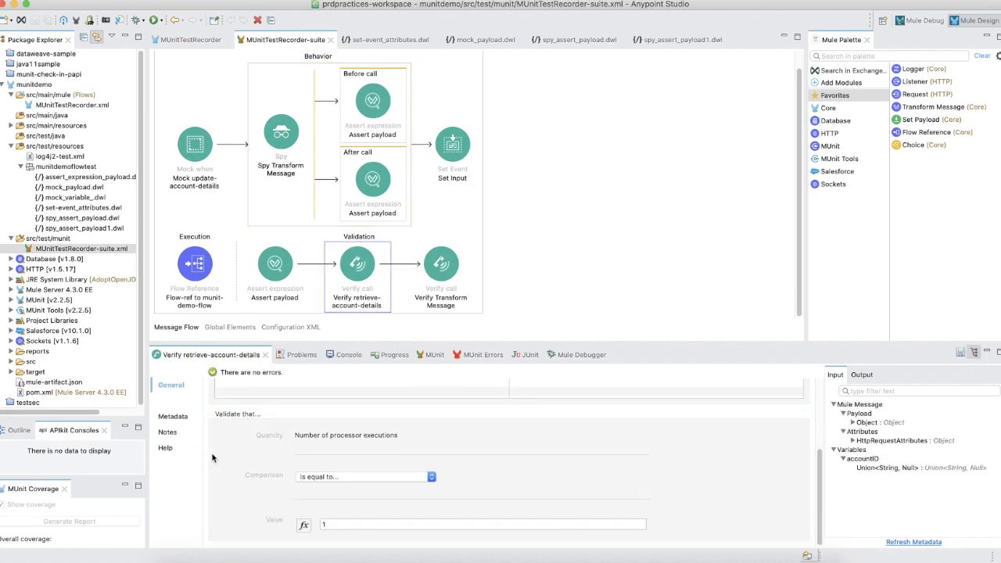
Step: Run MUnitTestRecorder-suite.xml and expand the MUnit results showing munit-demo-flow-test passing
right_click(462, 94)
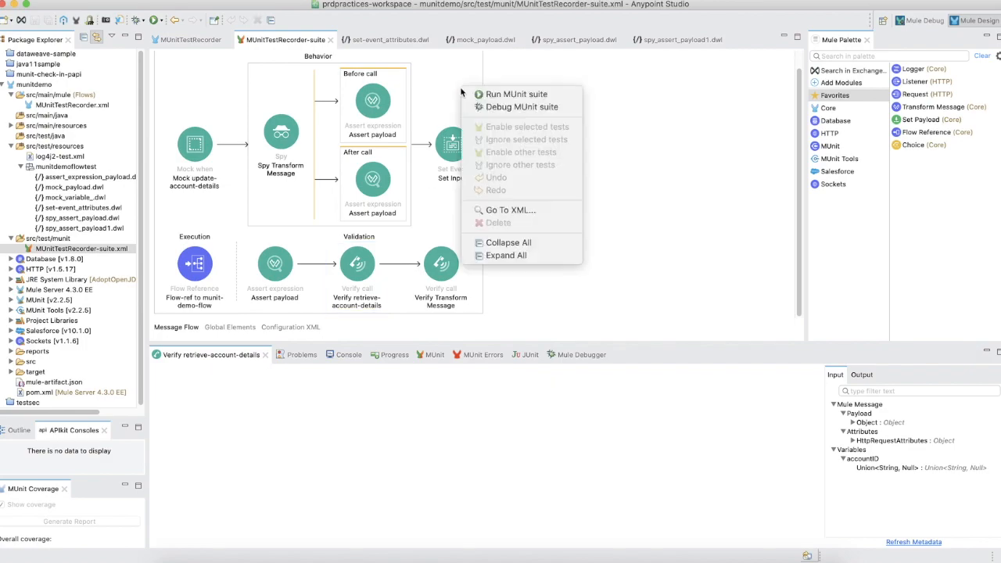
left_click(516, 93)
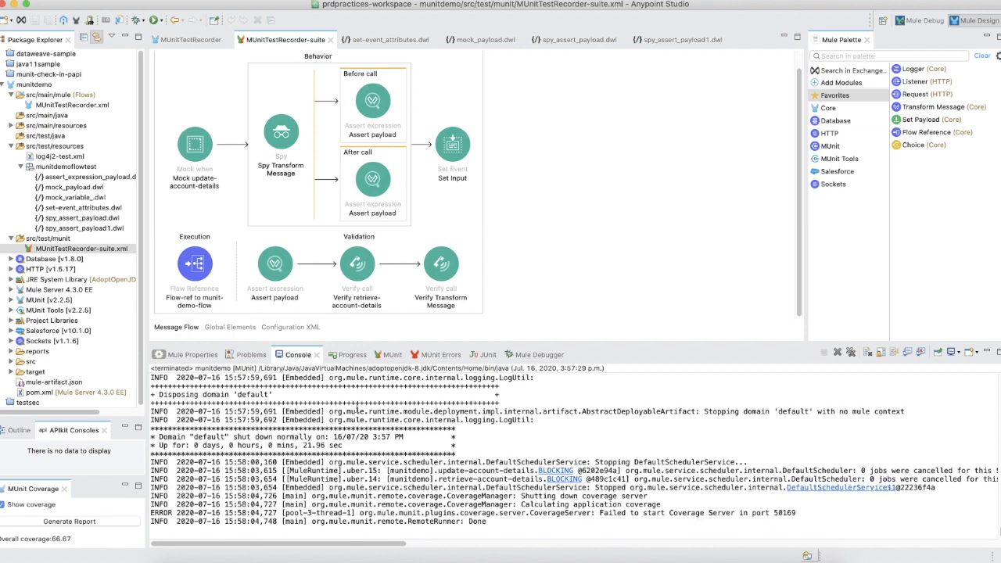
left_click(383, 354)
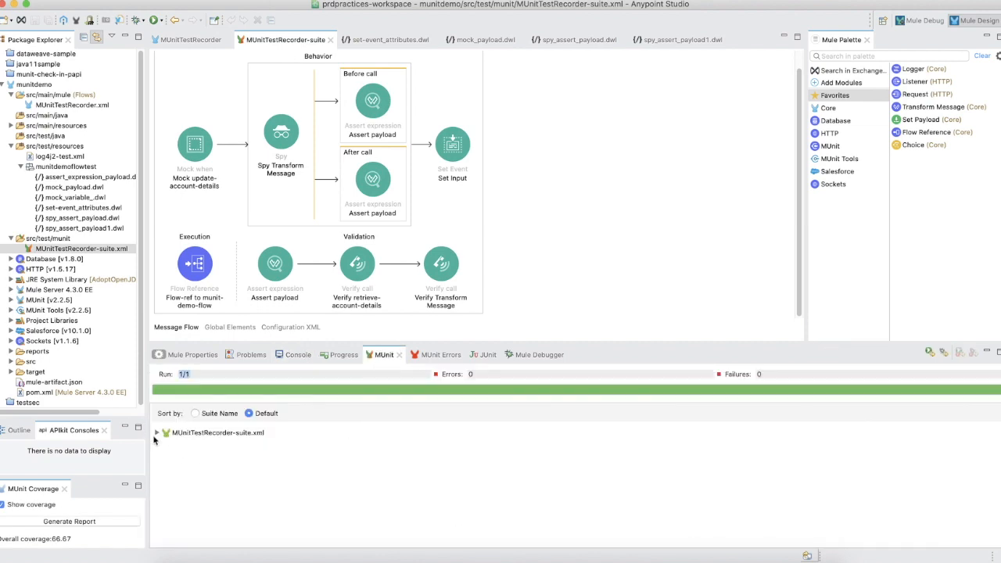
left_click(156, 432)
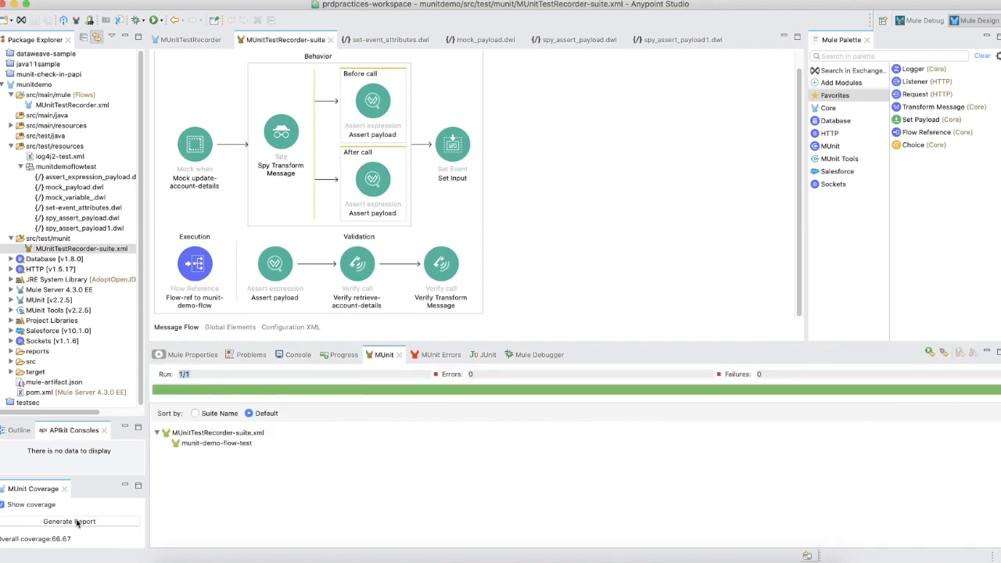
Step: Generate the coverage report showing 66.67% for MUnitTestRecorder.xml, then return to the suite
left_click(69, 521)
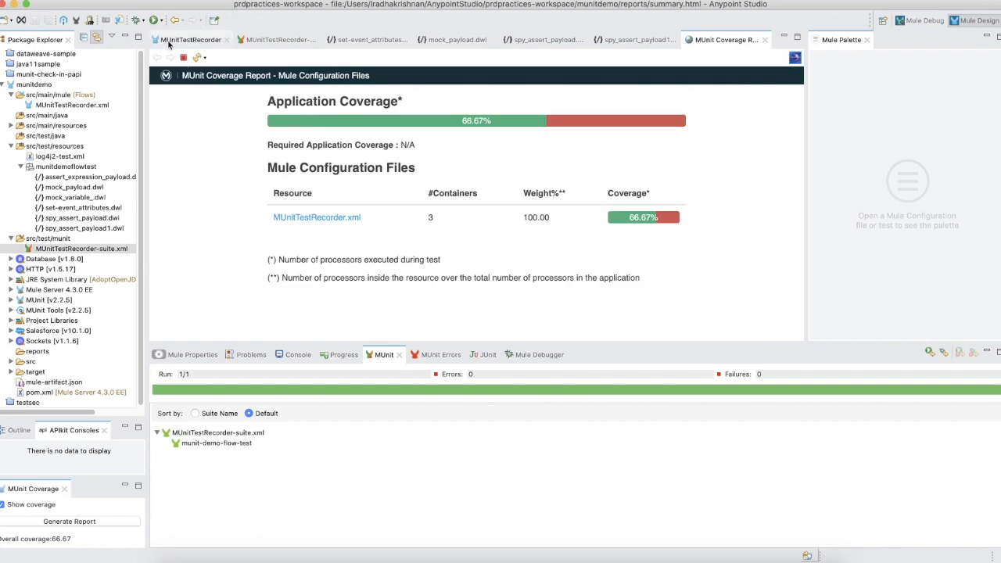
left_click(190, 40)
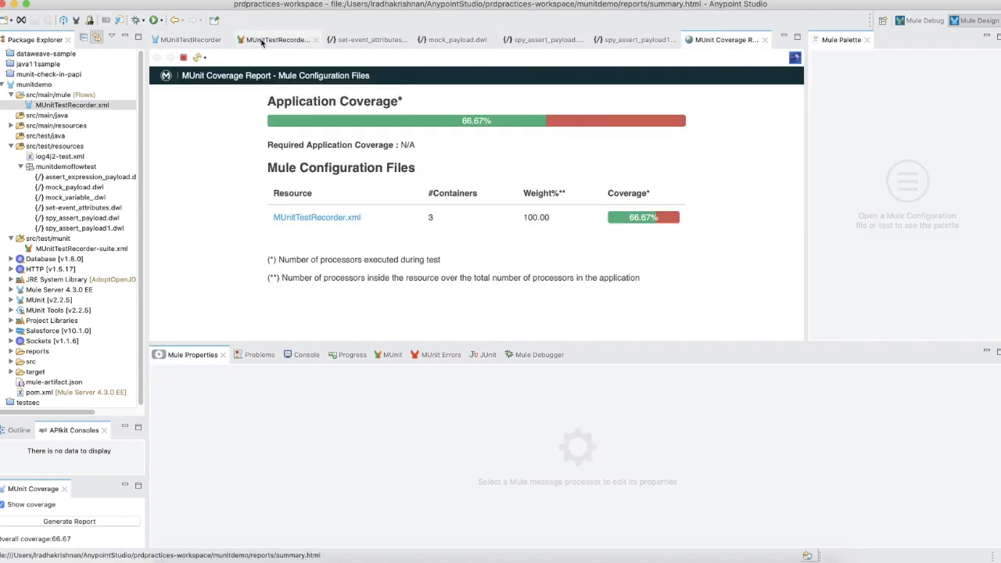
left_click(275, 39)
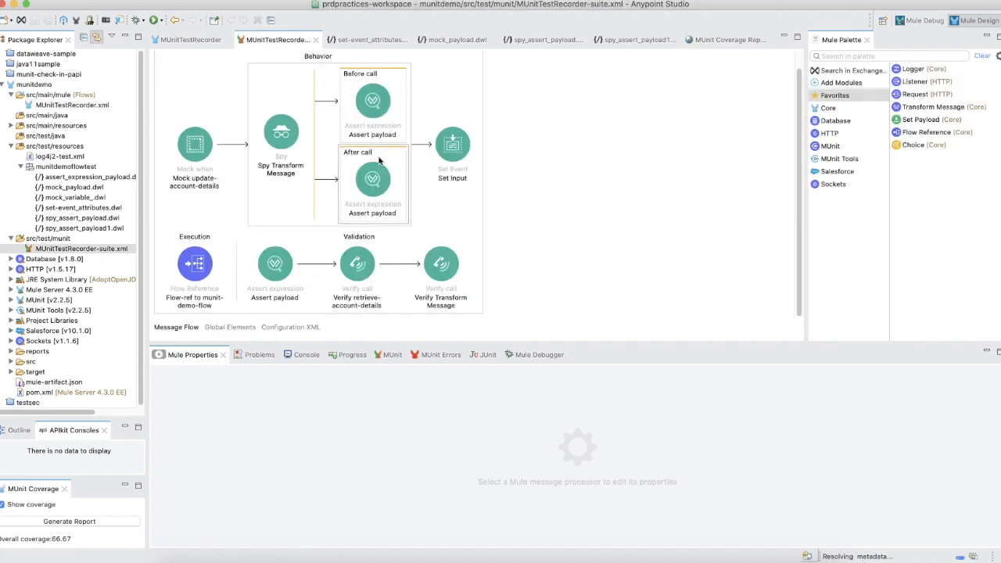